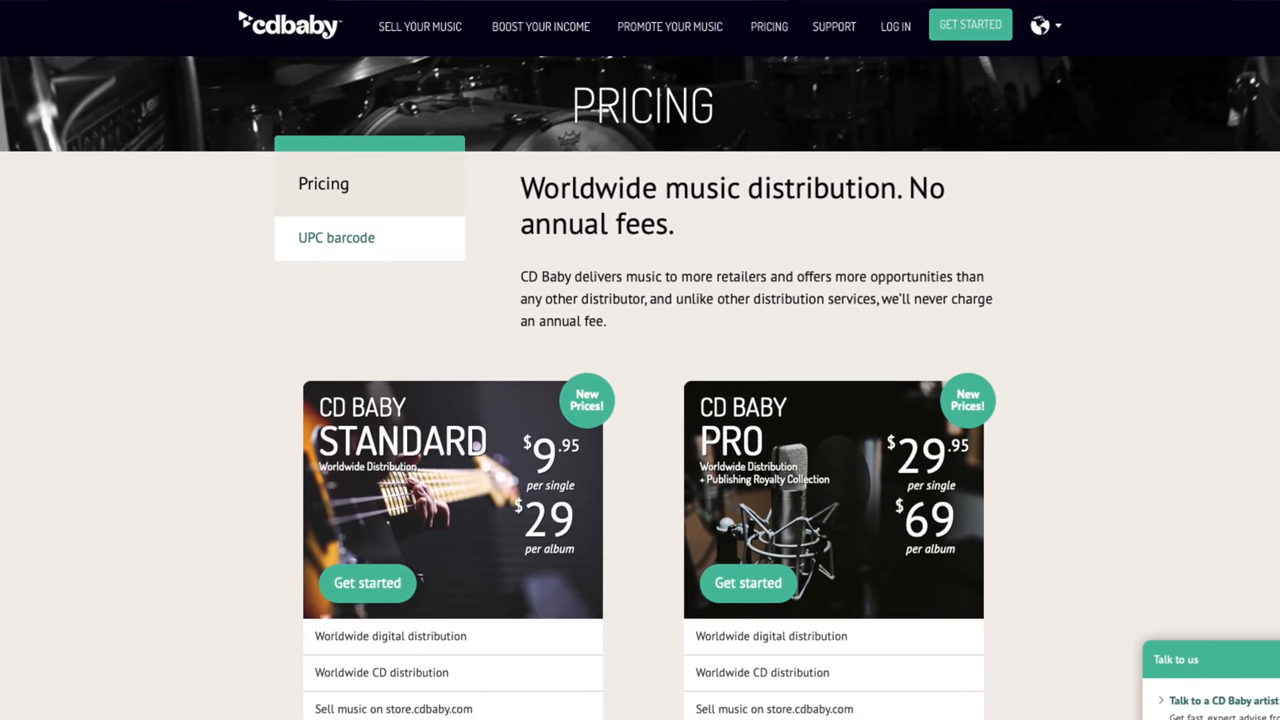
Step: Enter the Total Earnings formula '=cost * plays /' in cell E6
{"action": "scroll", "scroll_direction": "down", "scroll_amount": 3}
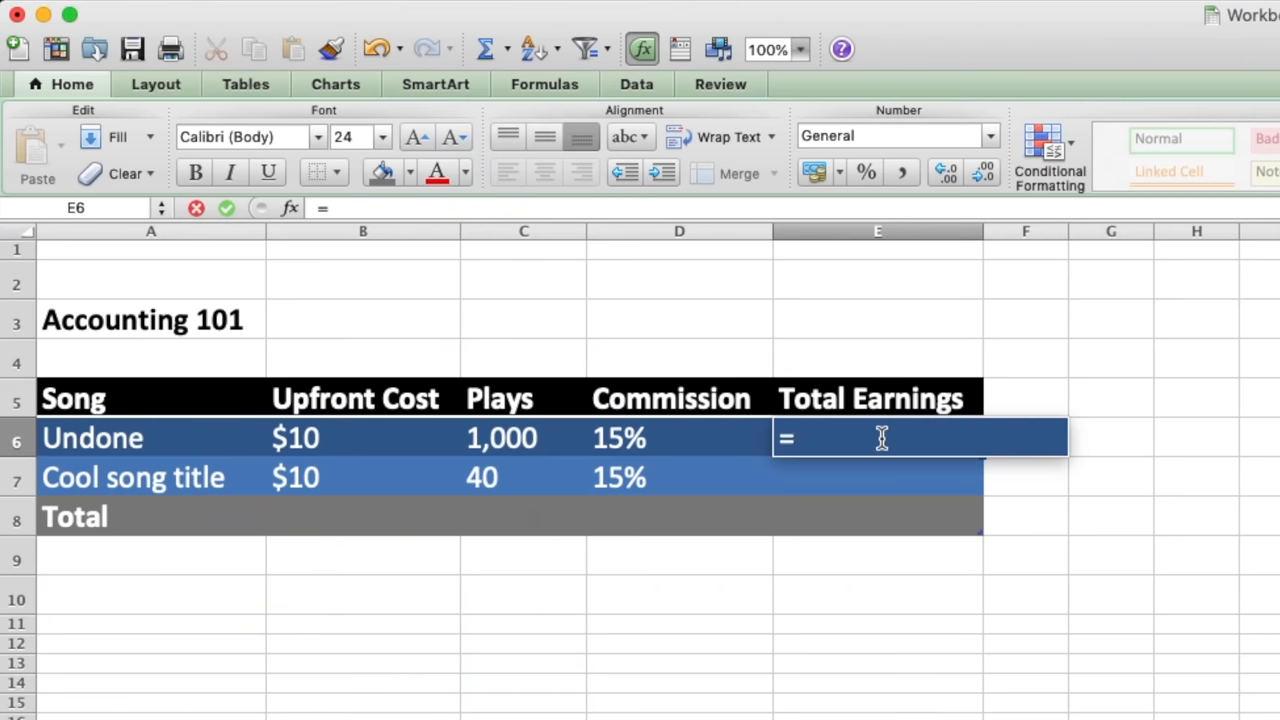
{"action": "type", "text": "cost"}
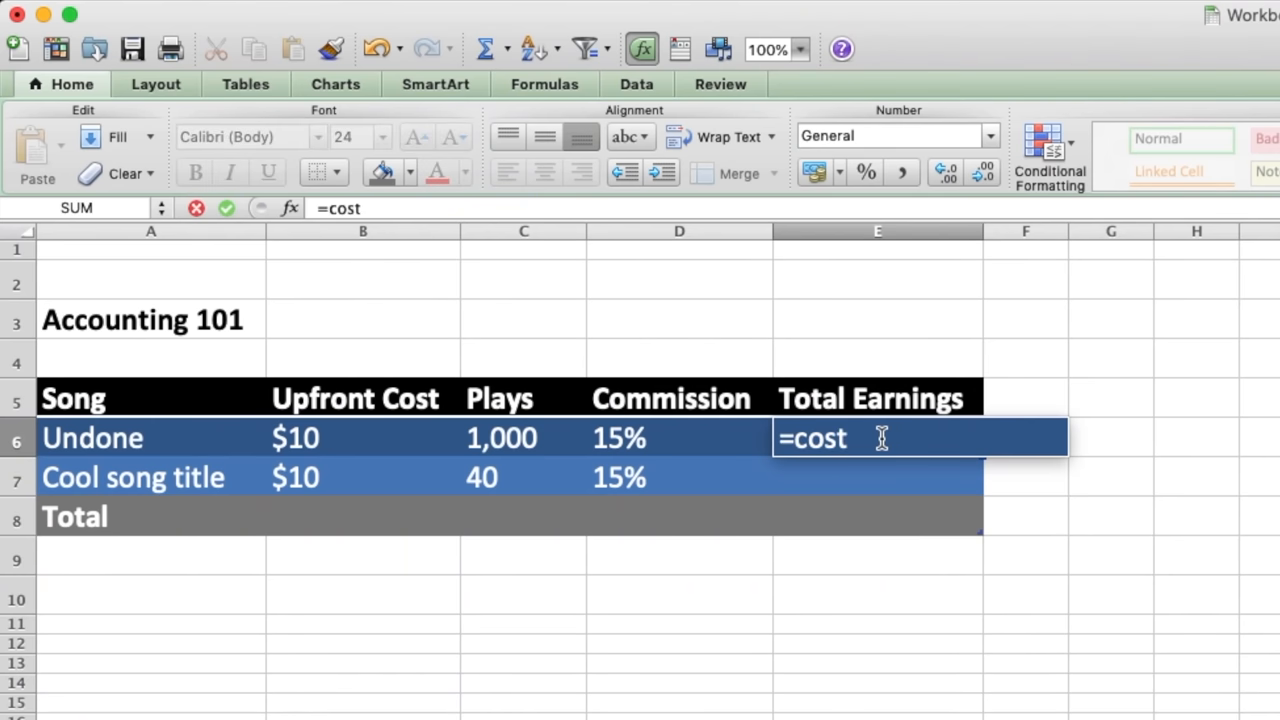
{"action": "type", "text": "* plays"}
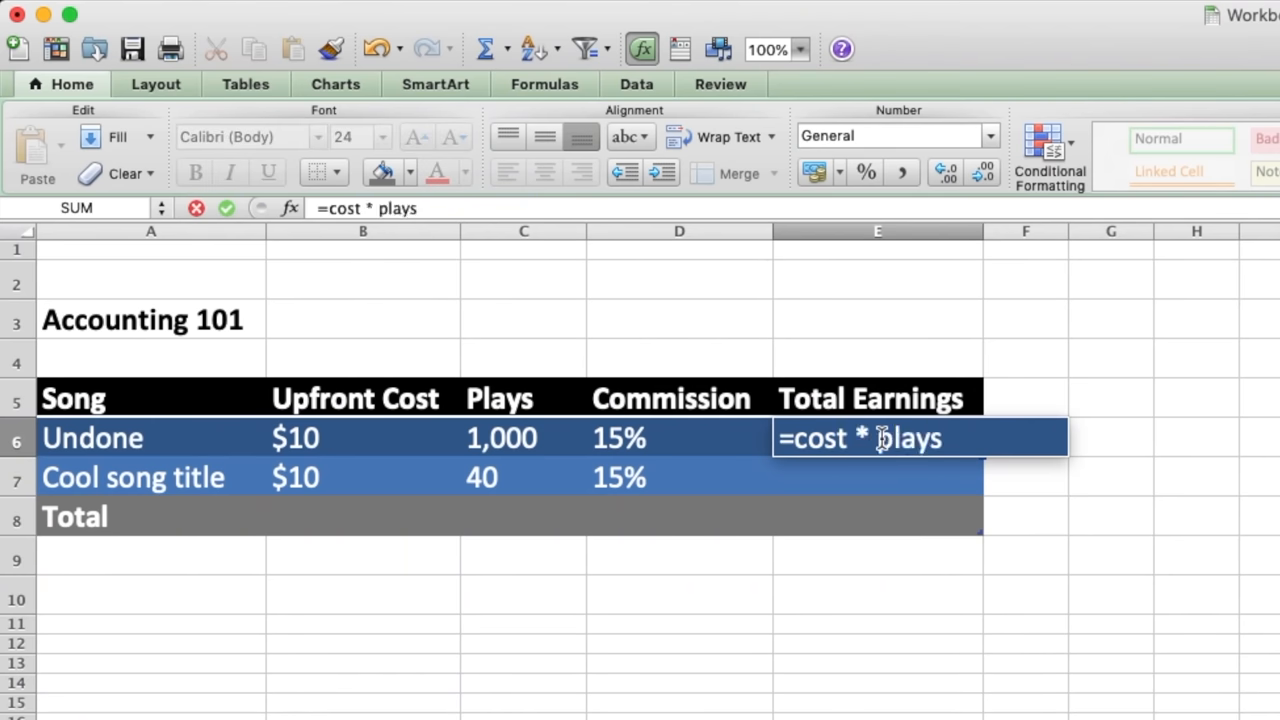
{"action": "type", "text": "/"}
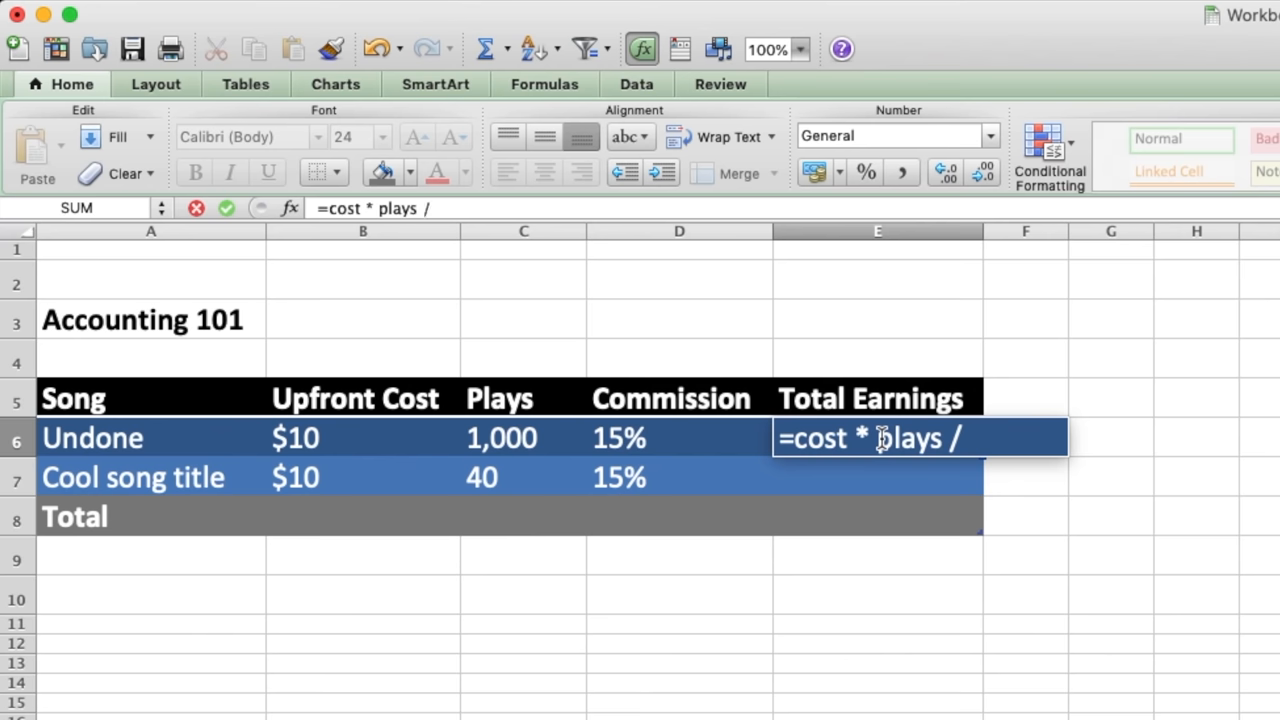
{"action": "type", "text": "some formula"}
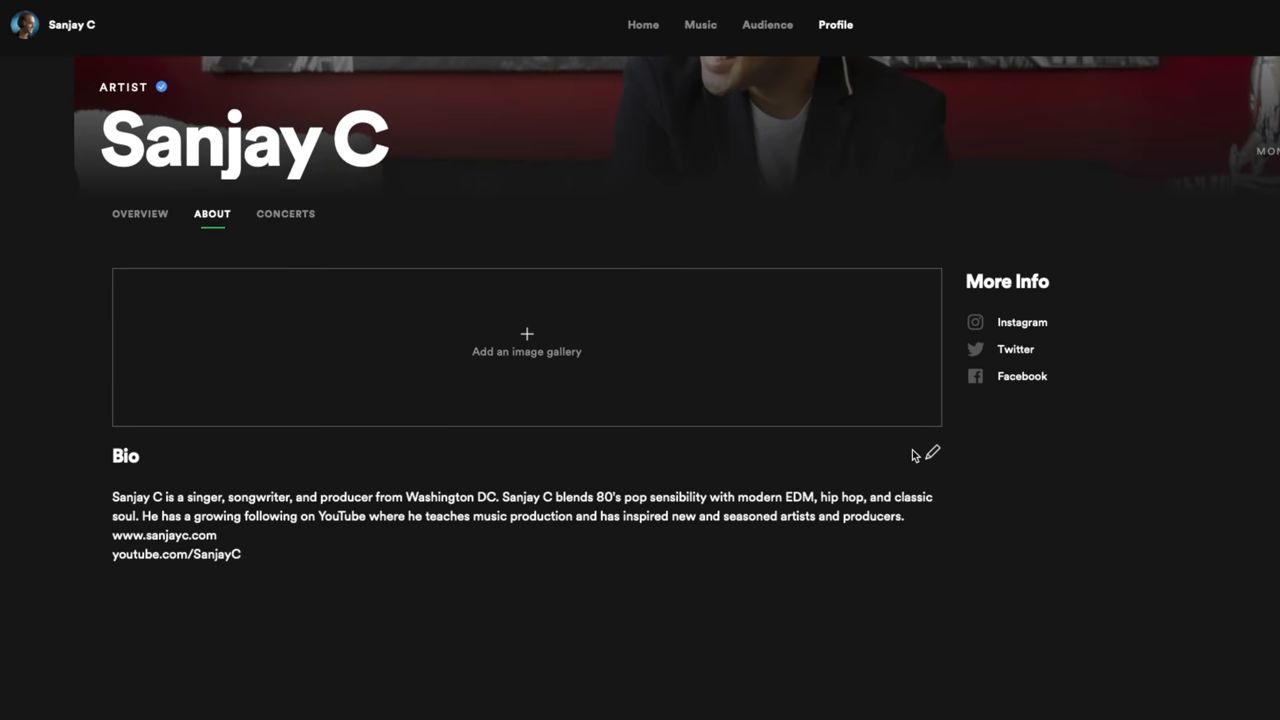
Step: Open the Image Gallery dialog on the Spotify for Artists profile's About tab
{"action": "left_click", "coordinate": [932, 452]}
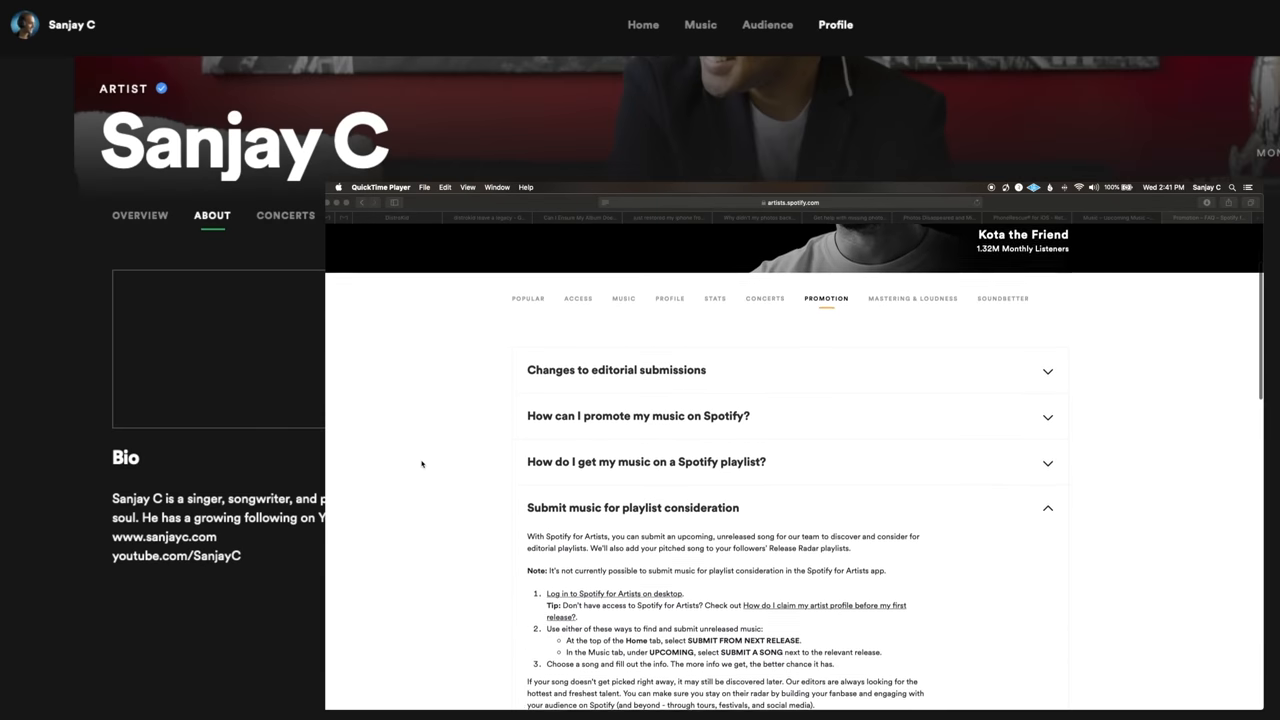
{"action": "scroll", "scroll_direction": "down", "scroll_amount": 3}
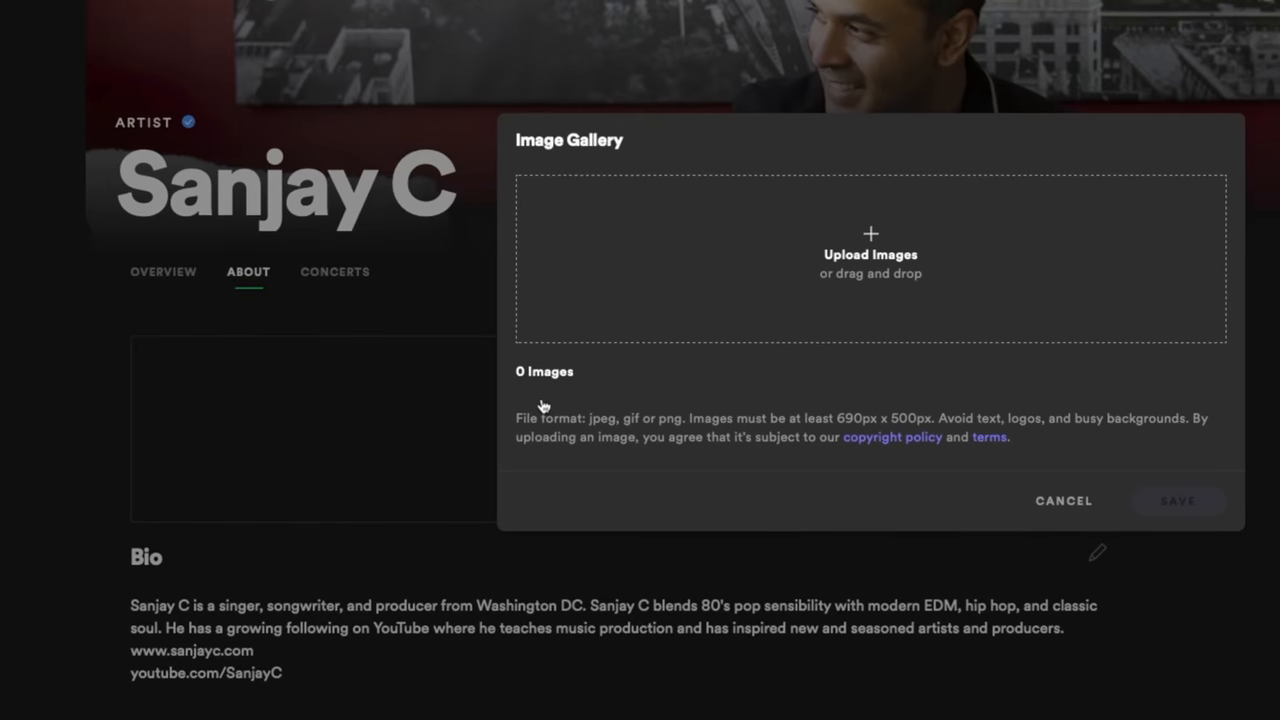
{"action": "left_click", "coordinate": [1063, 501]}
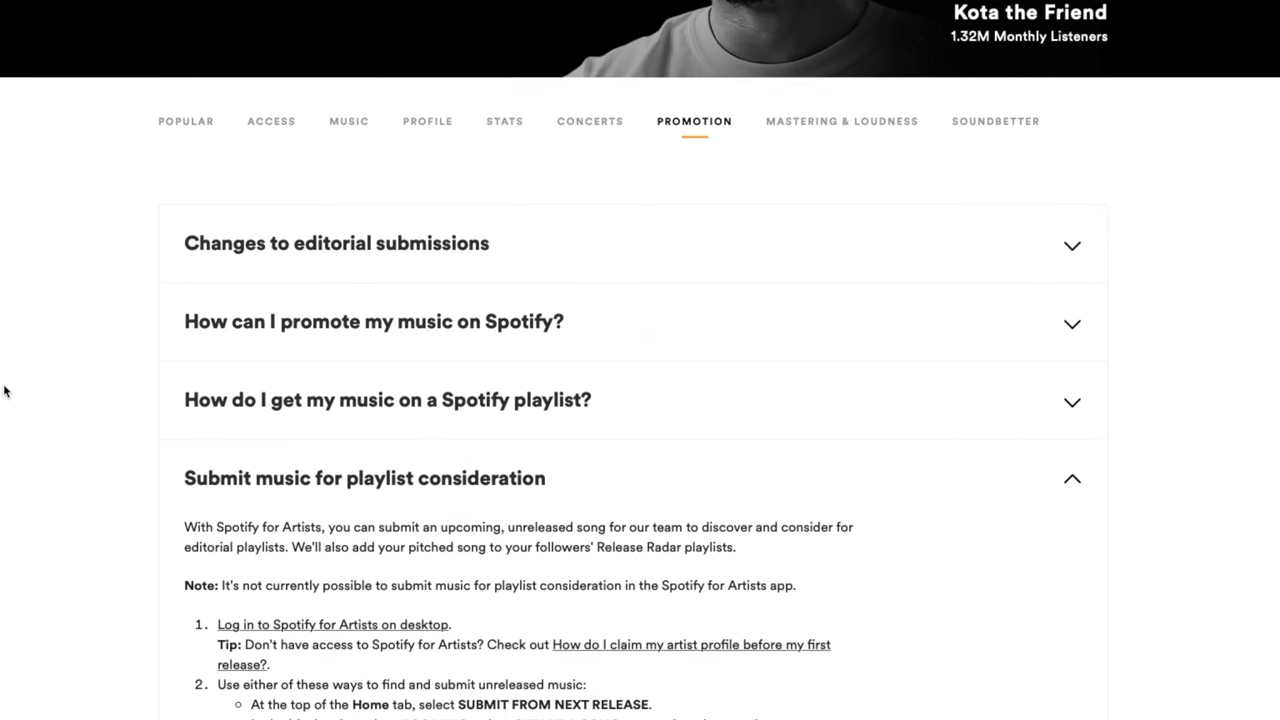
{"action": "scroll", "scroll_direction": "down", "scroll_amount": 3}
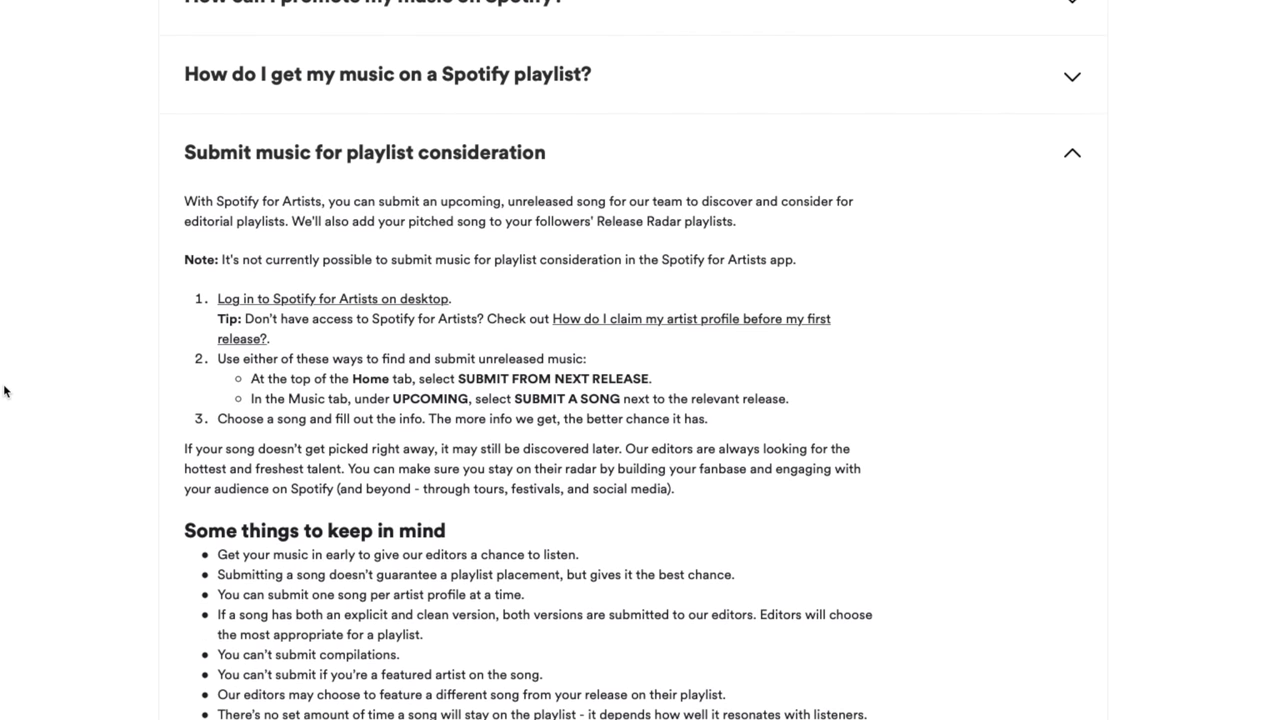
{"action": "scroll", "scroll_direction": "down", "scroll_amount": 3}
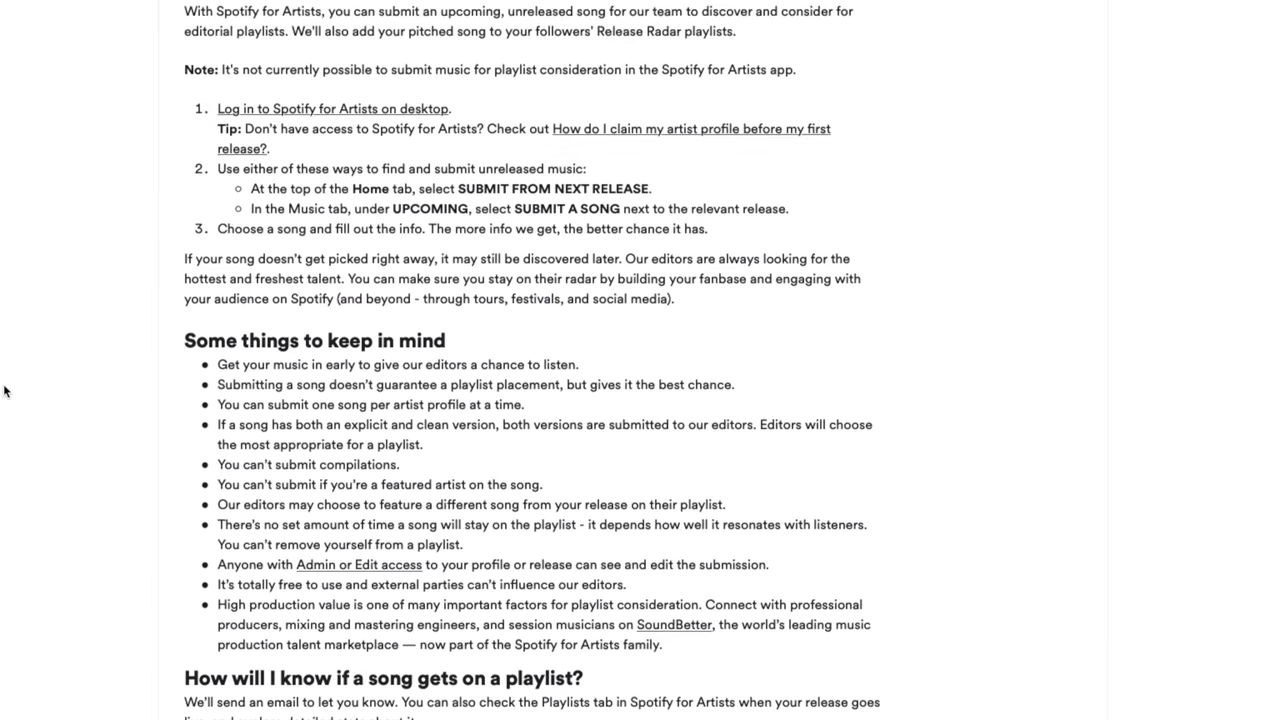
{"action": "scroll", "scroll_direction": "down", "scroll_amount": 3}
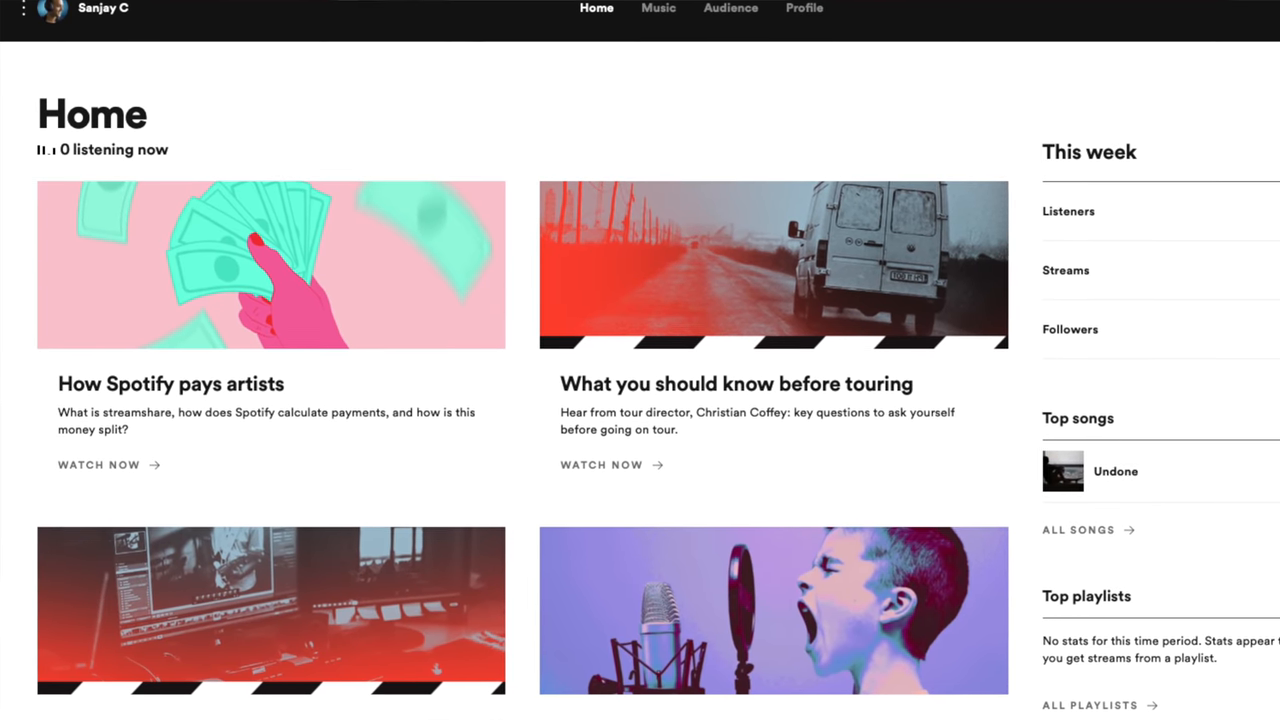
{"action": "scroll", "scroll_direction": "down", "scroll_amount": 3}
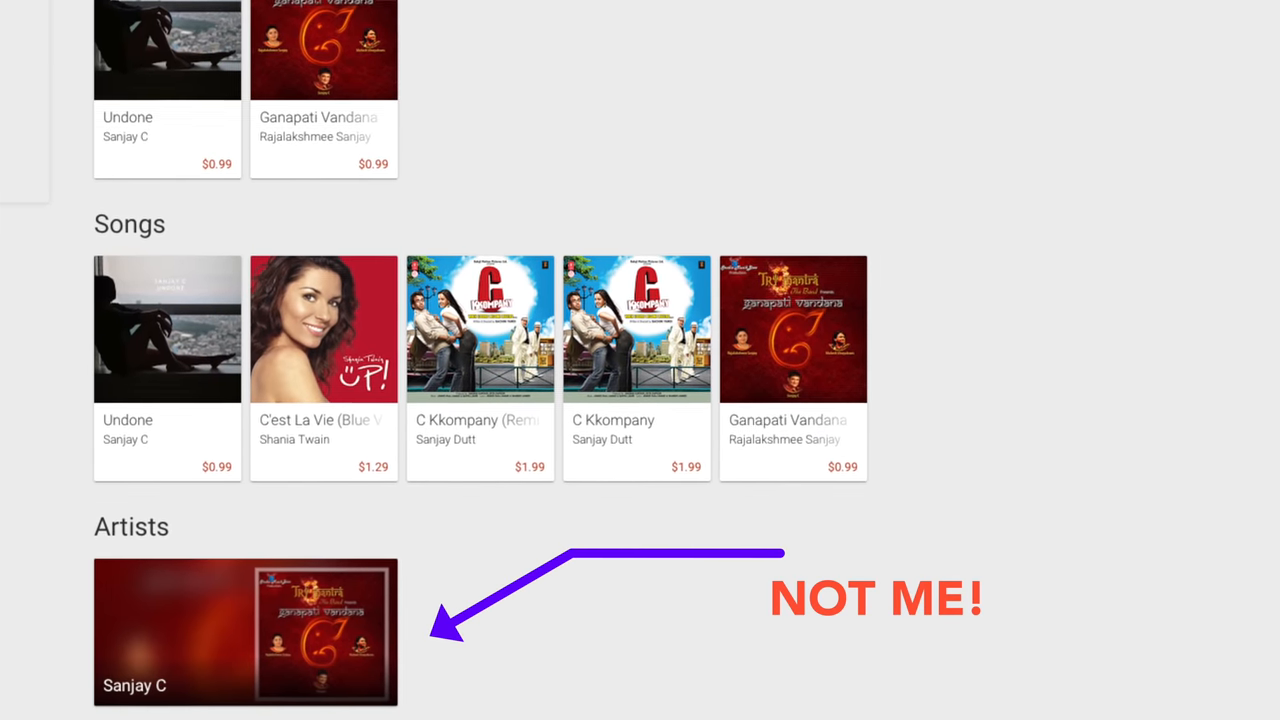
{"action": "scroll", "scroll_direction": "down", "scroll_amount": 3}
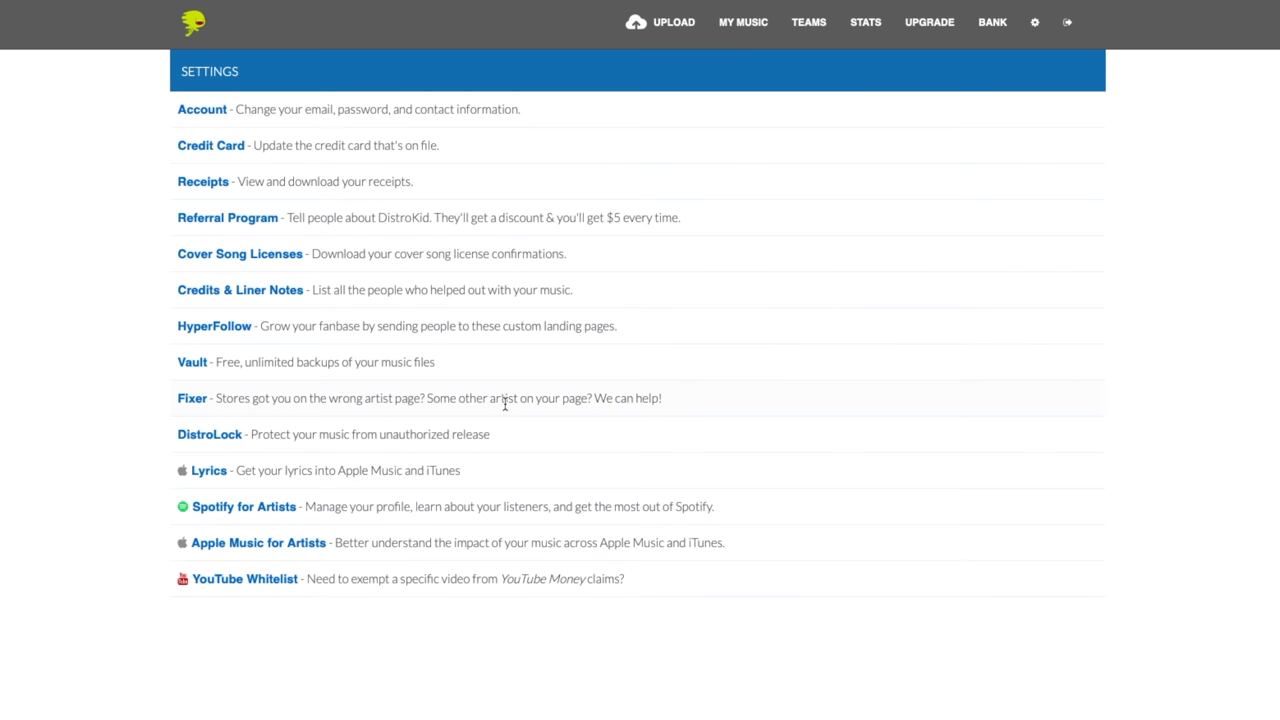
Step: Open Settings > Fixer and view the 'What needs fixin'' dropdown options
{"action": "left_click", "coordinate": [192, 398]}
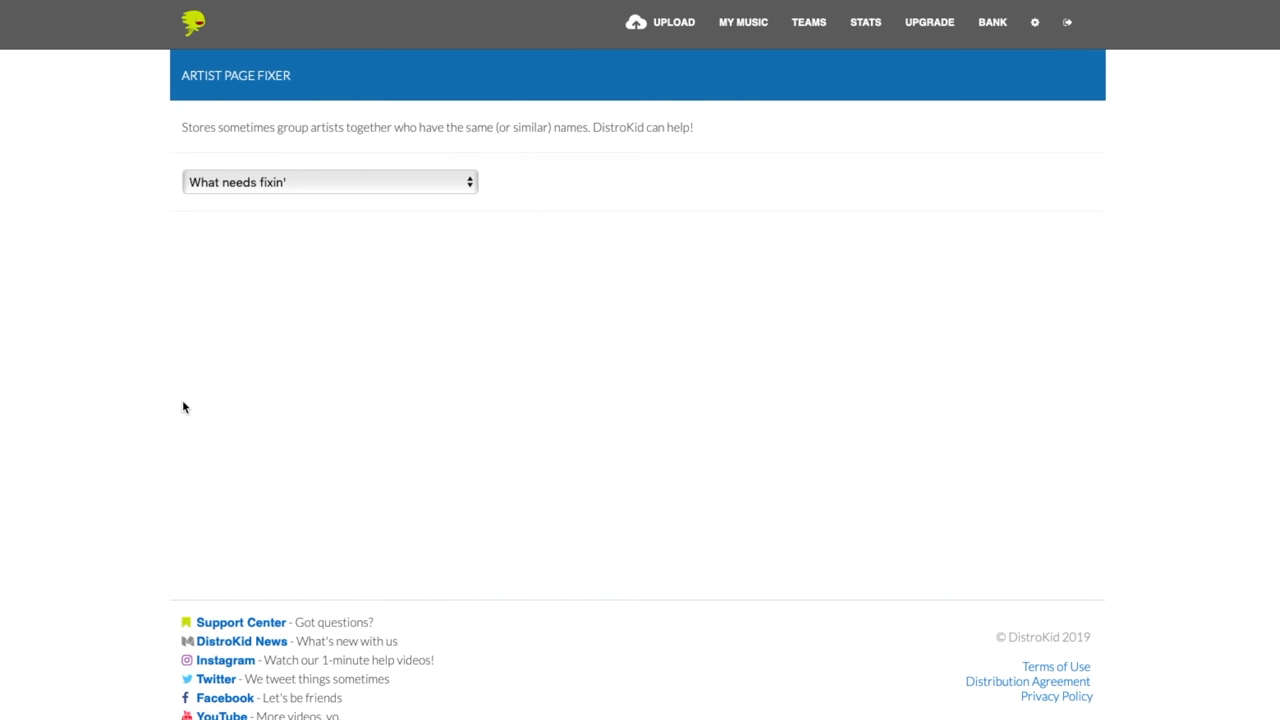
{"action": "left_click", "coordinate": [329, 181]}
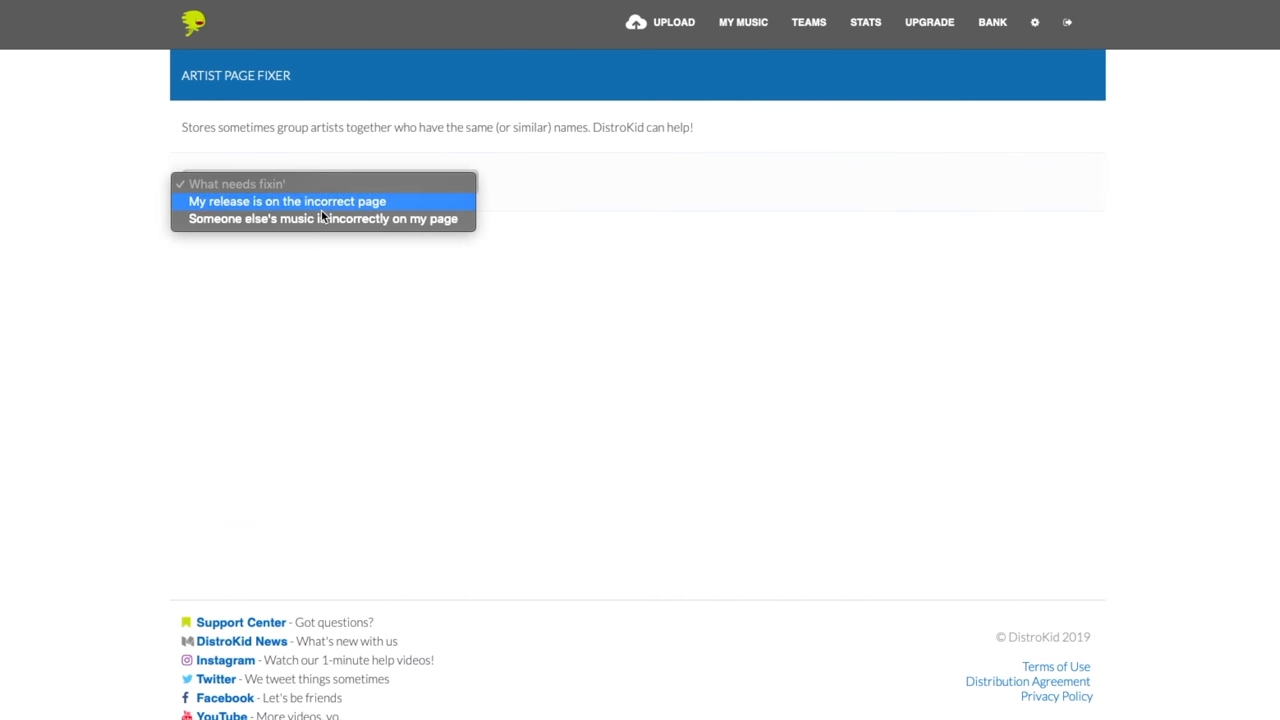
{"action": "mouse_move", "coordinate": [340, 219]}
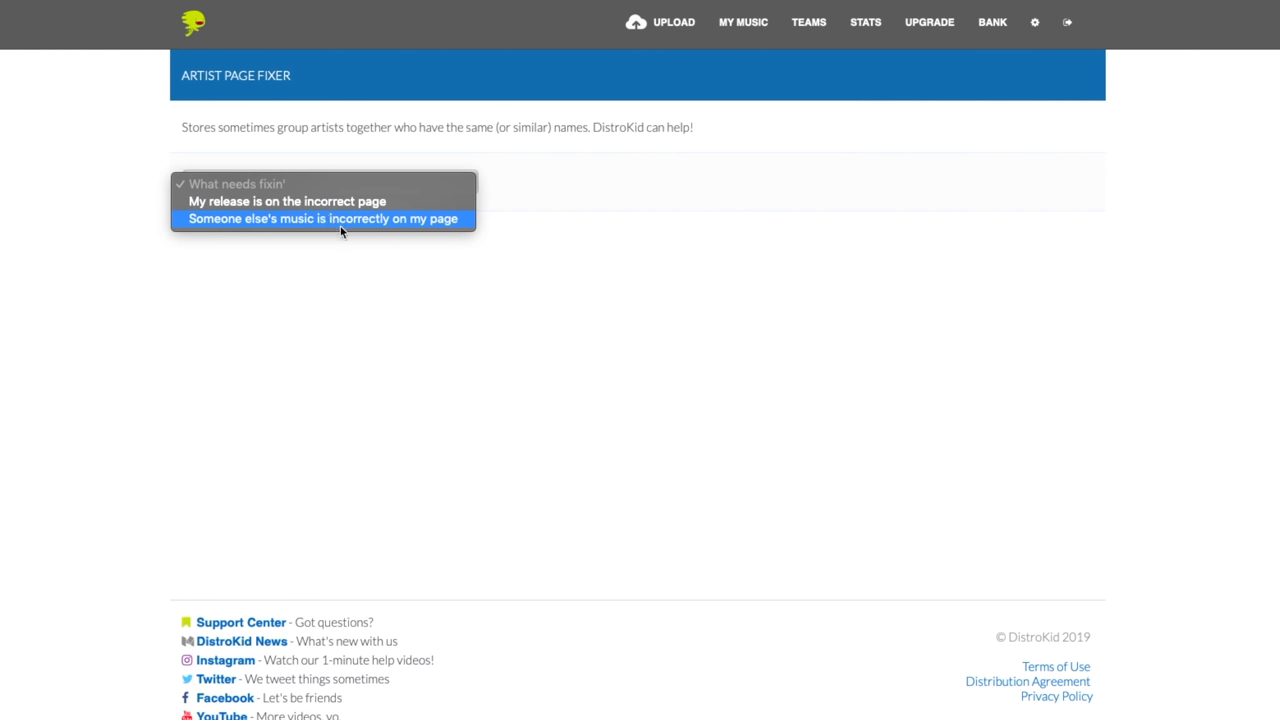